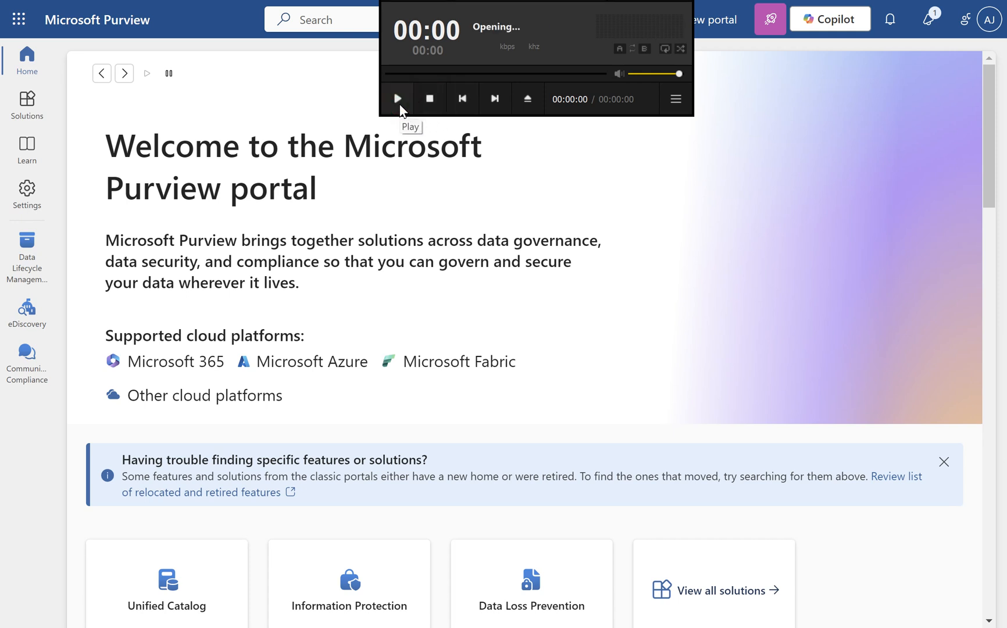
Navigate into Data Lifecycle Management in the Microsoft Purview portal
click(397, 98)
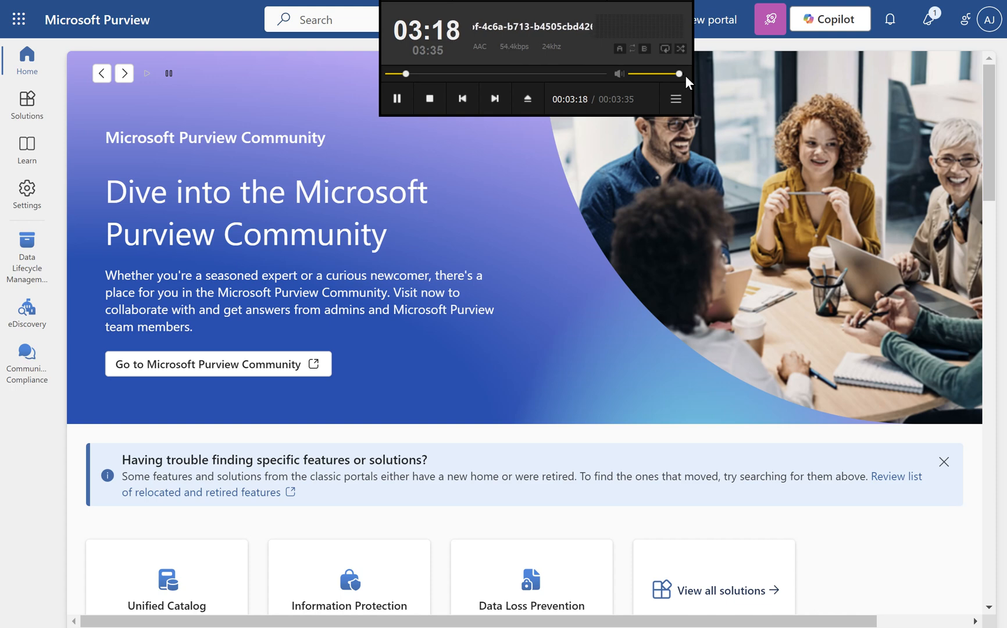
mouse_move(357, 68)
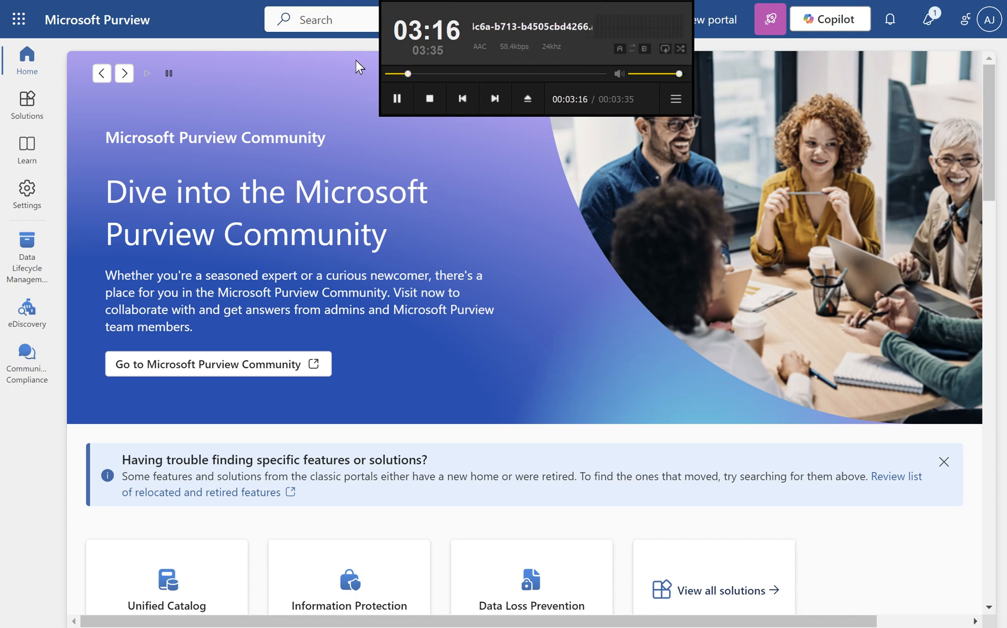
click(124, 72)
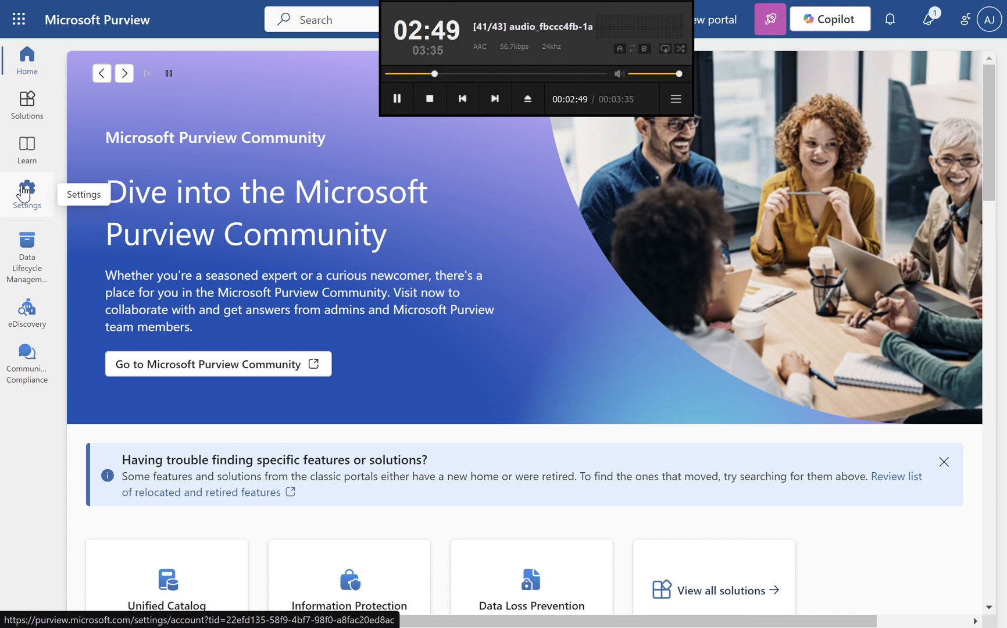
click(27, 104)
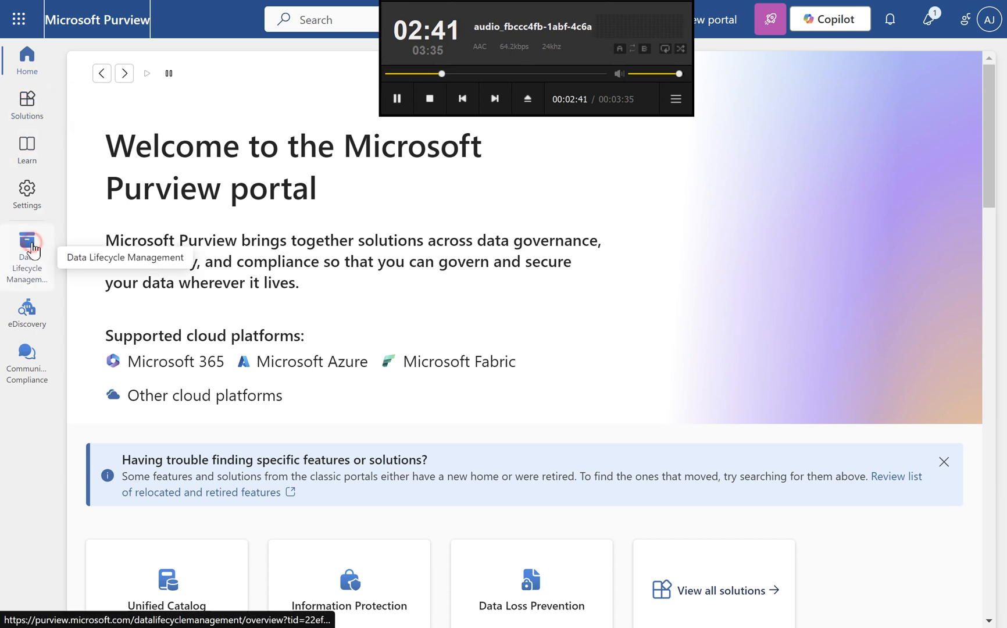
click(27, 250)
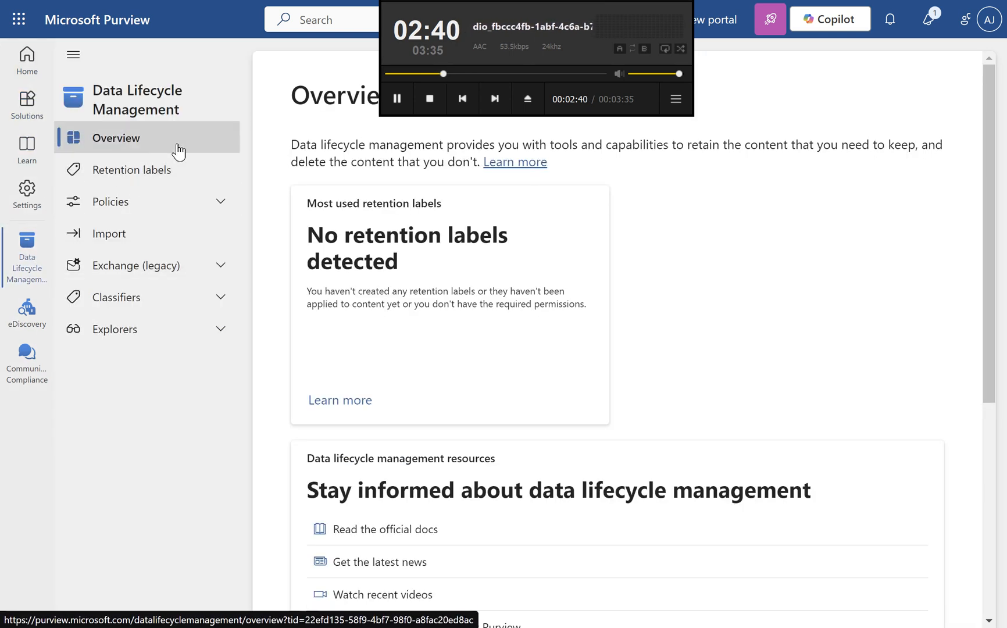
Go to Retention policies under Policies and start a new retention policy
click(110, 201)
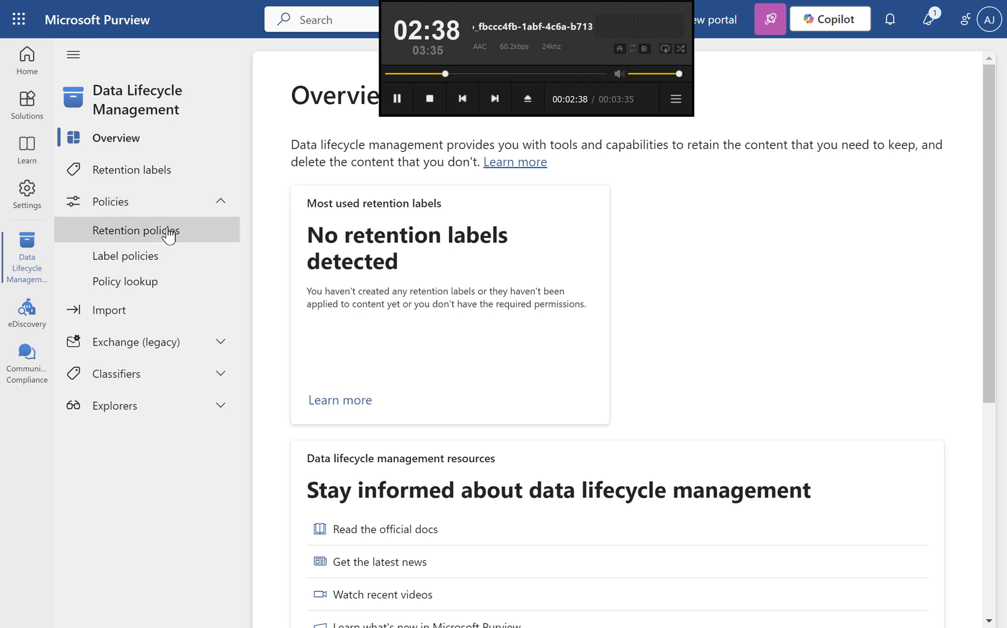
click(136, 230)
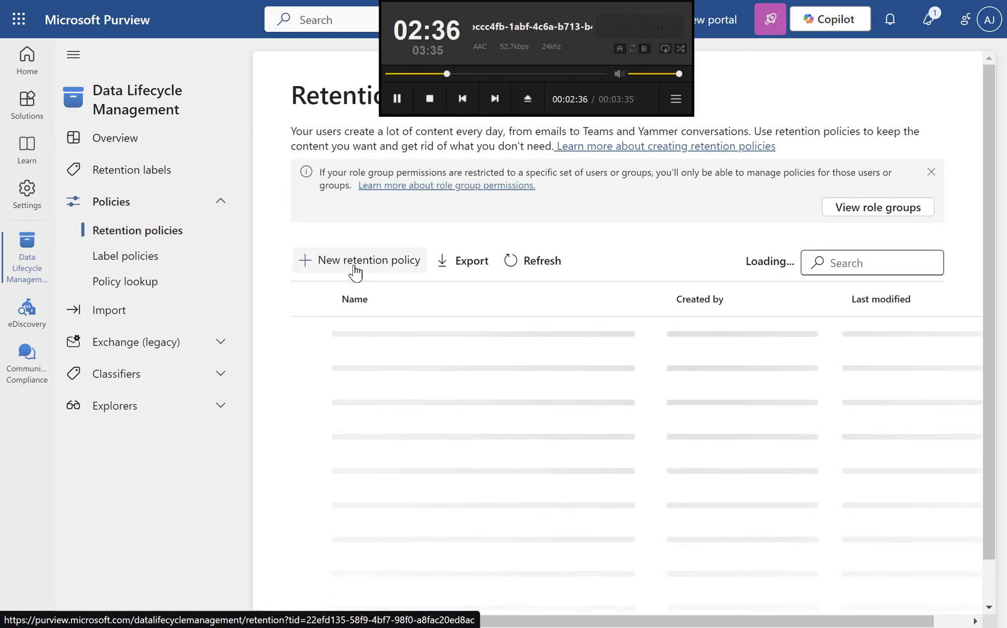
click(360, 261)
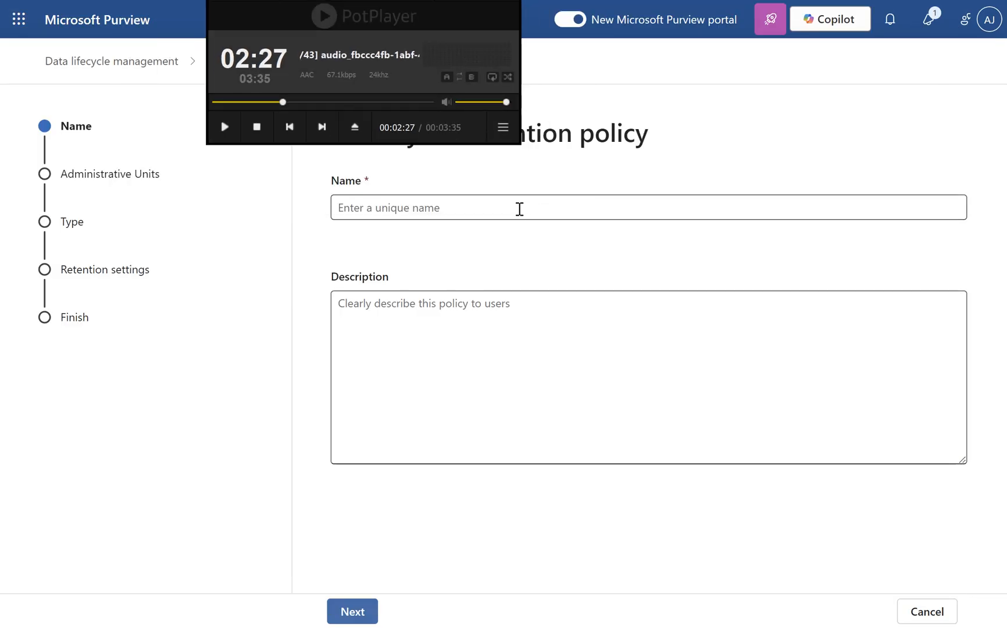
Name the policy '7yr retention policy' and continue to the Administrative Units step
text(7y)
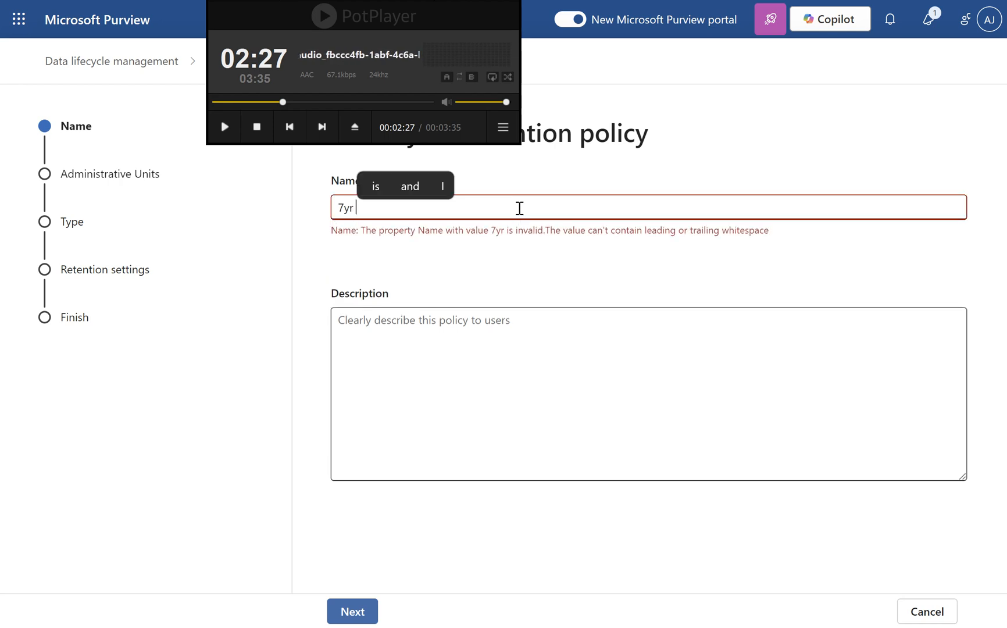
text(retention)
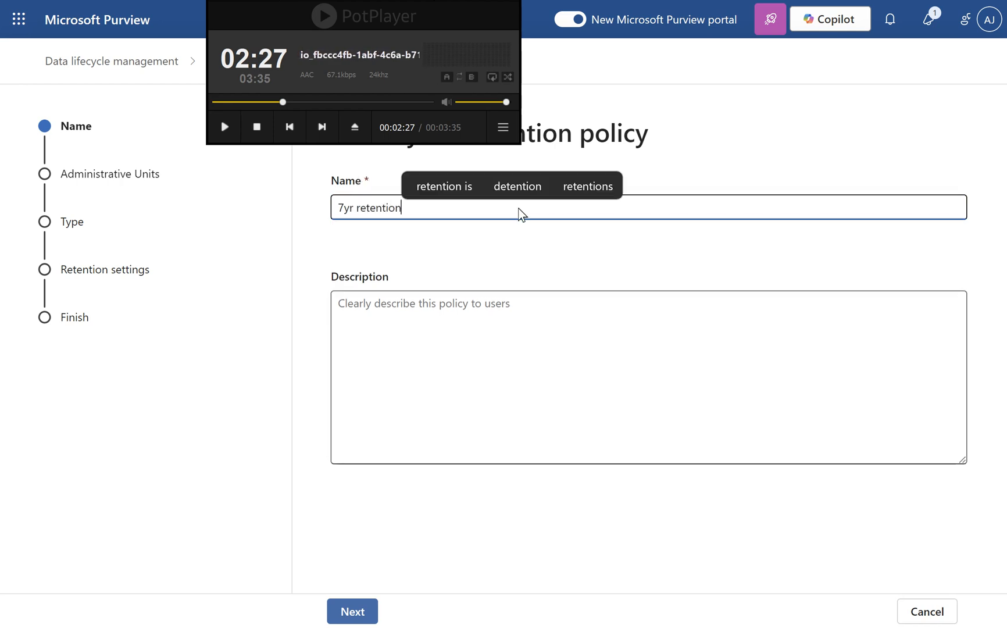
text(policy)
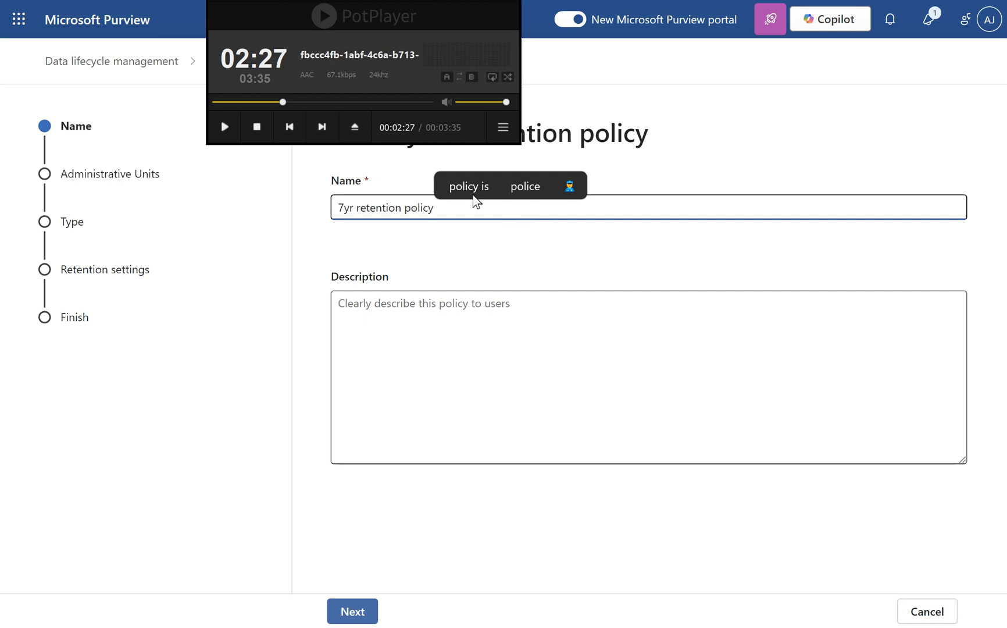
click(225, 125)
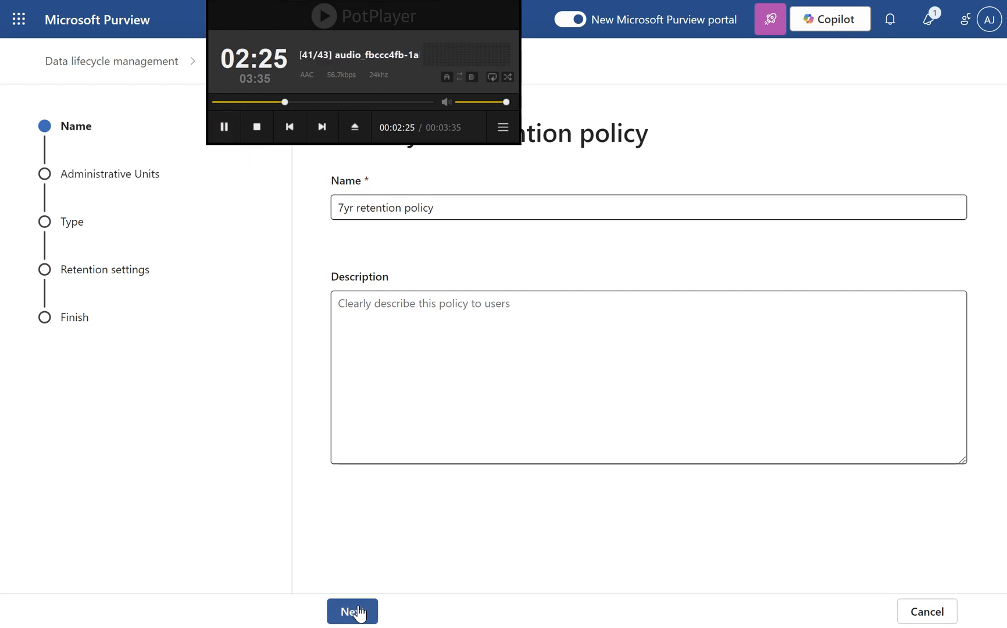
click(351, 610)
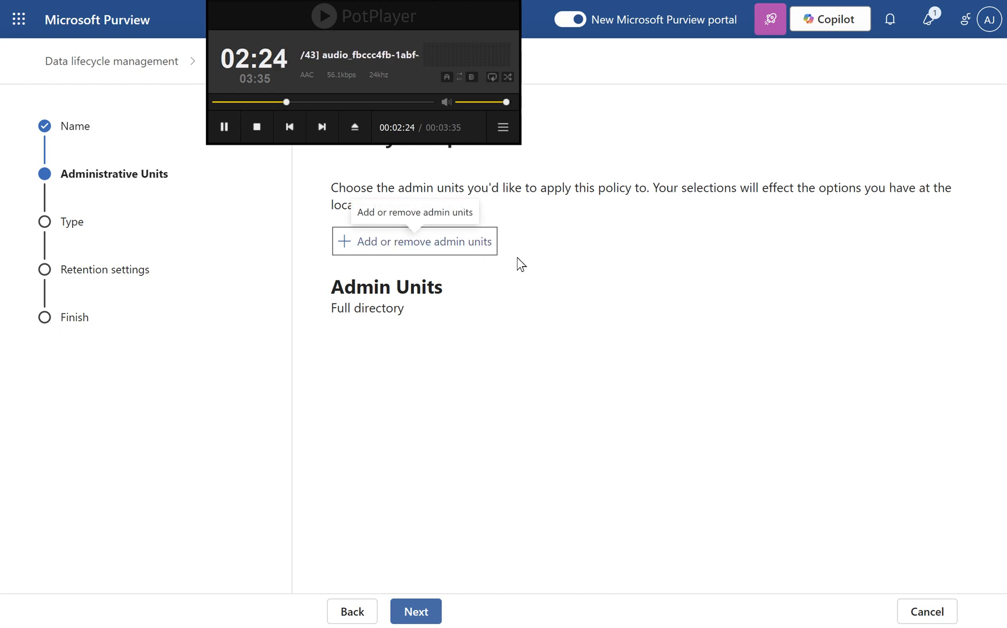
mouse_move(517, 265)
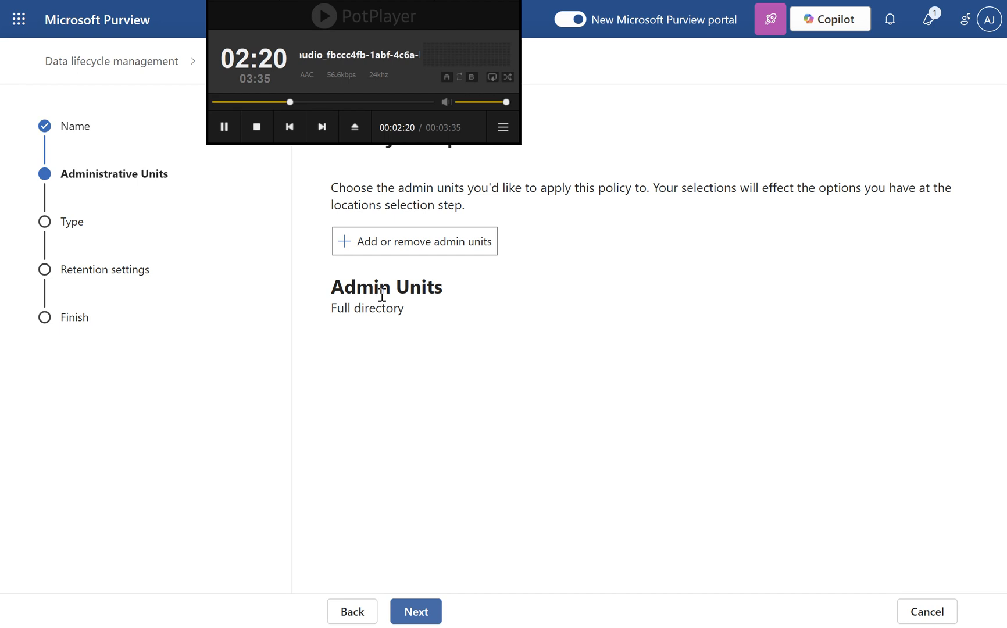
mouse_move(414, 242)
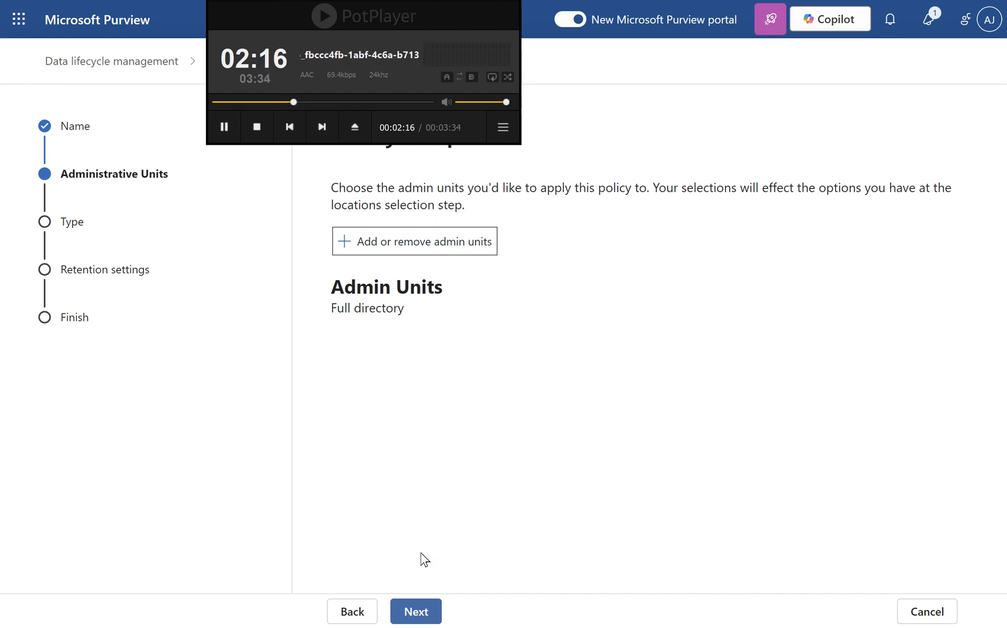
Keep the full directory scope and choose a static (not adaptive) policy type
click(415, 611)
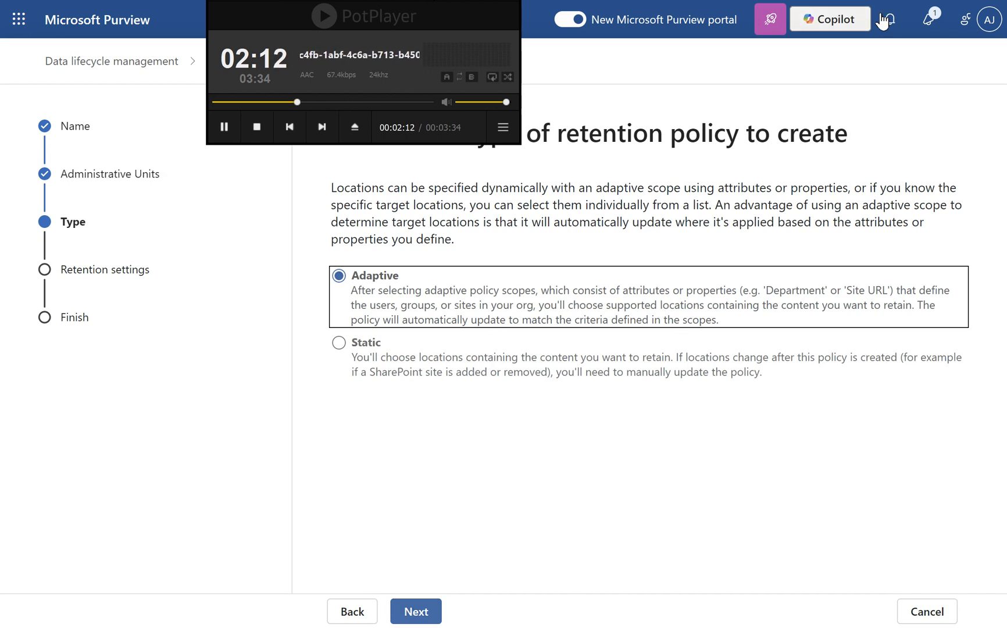
click(887, 18)
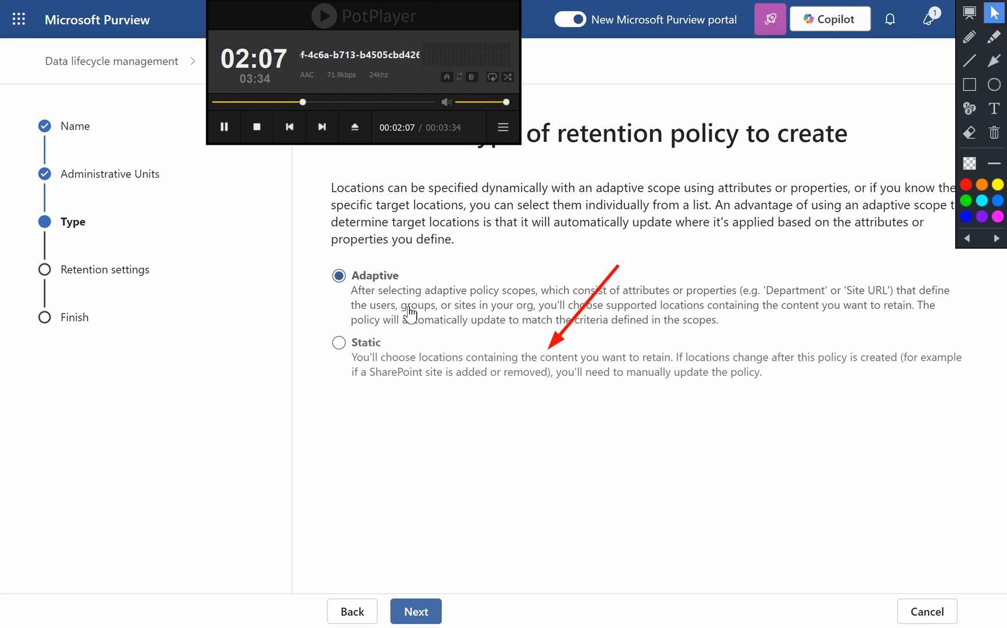
click(339, 341)
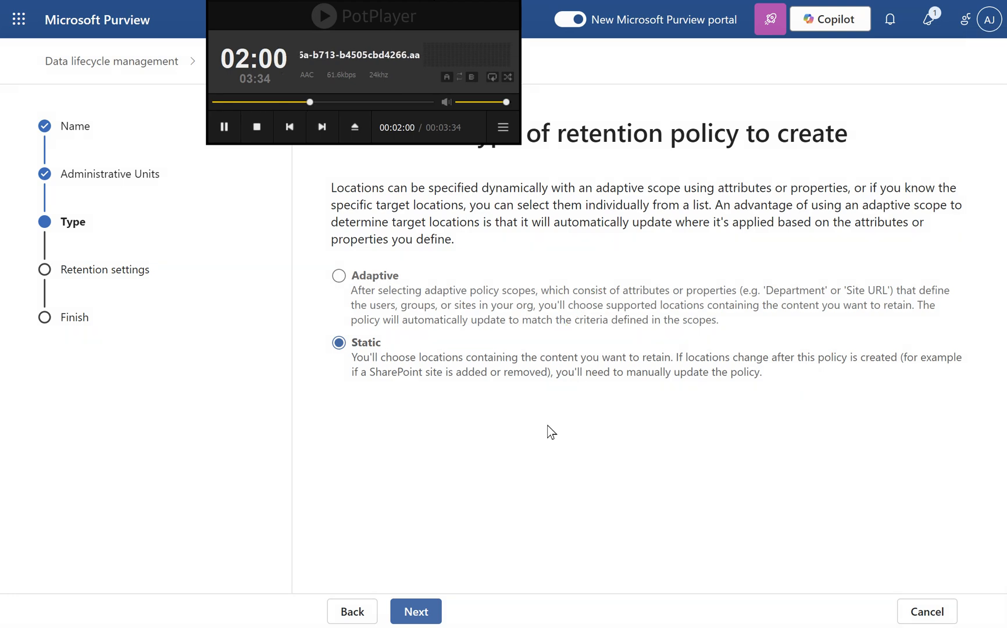
click(415, 610)
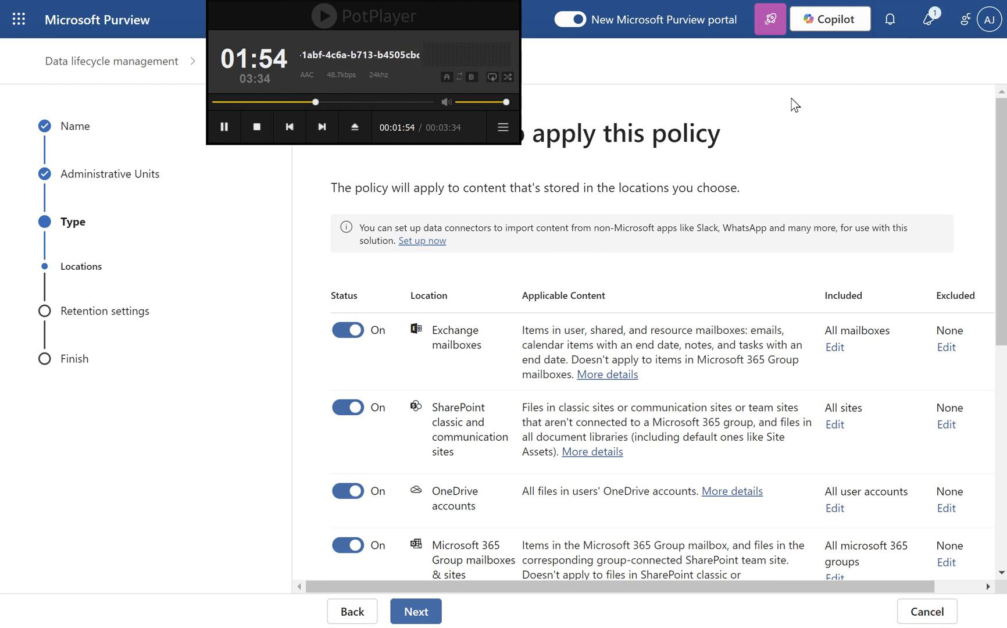
mouse_move(651, 255)
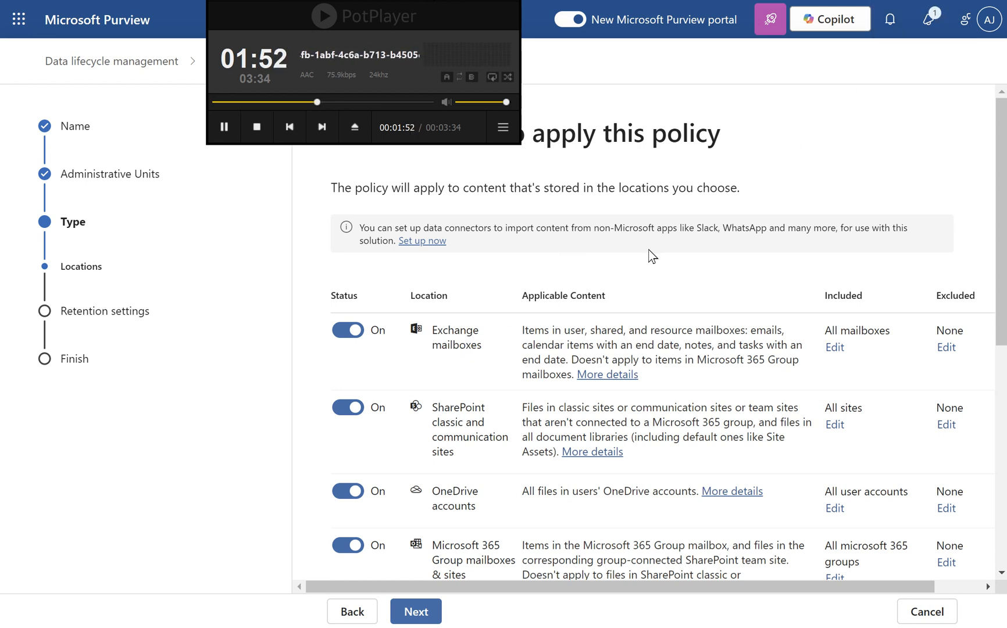
Leave all four locations On and continue to the retention settings
scroll(down, 3)
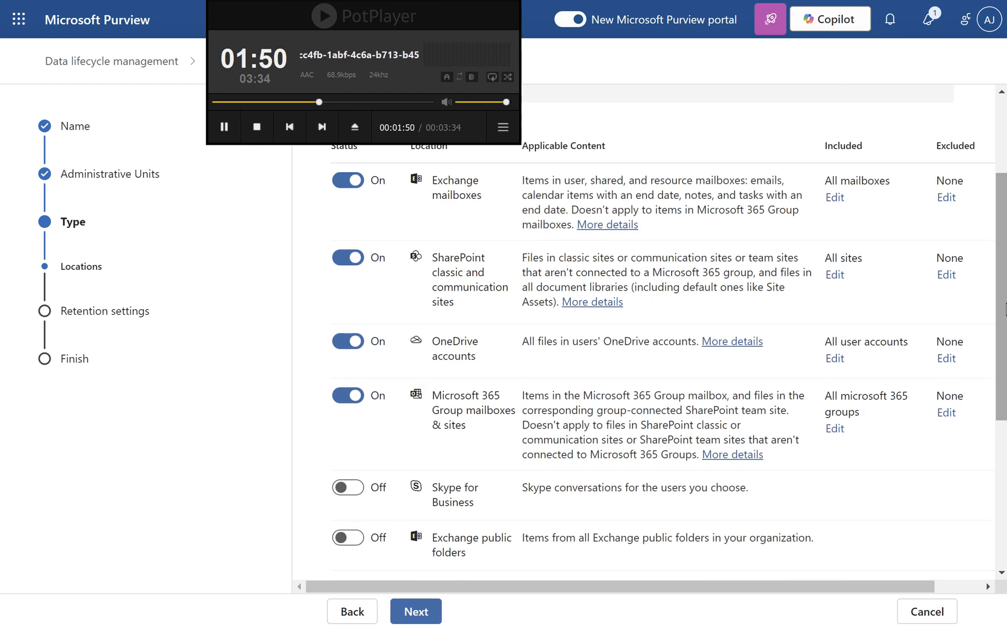
click(415, 610)
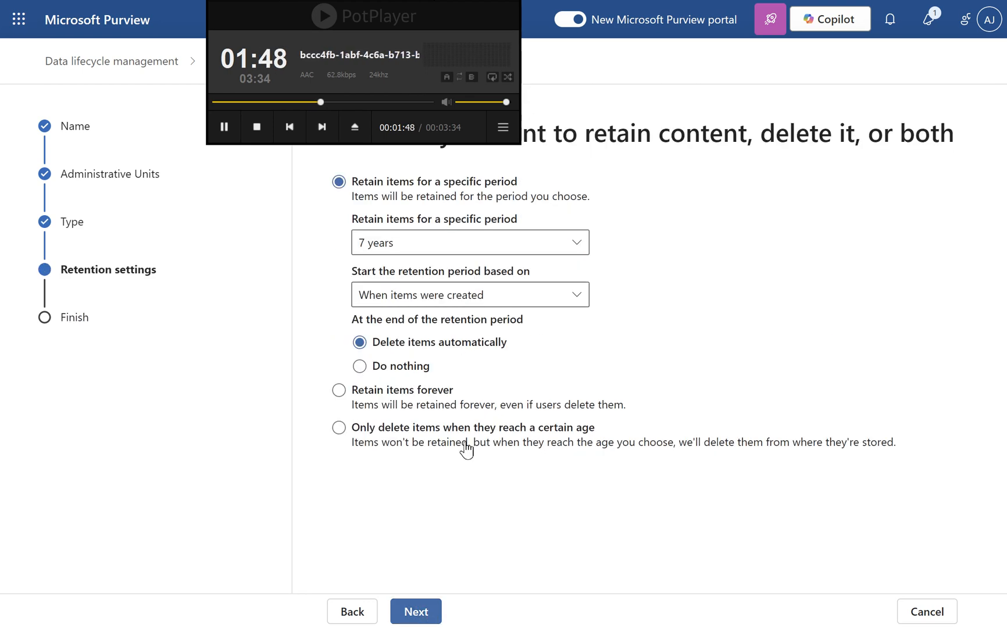
Start the 7-year retention from when items were last modified, do nothing afterward, and continue to review
click(469, 294)
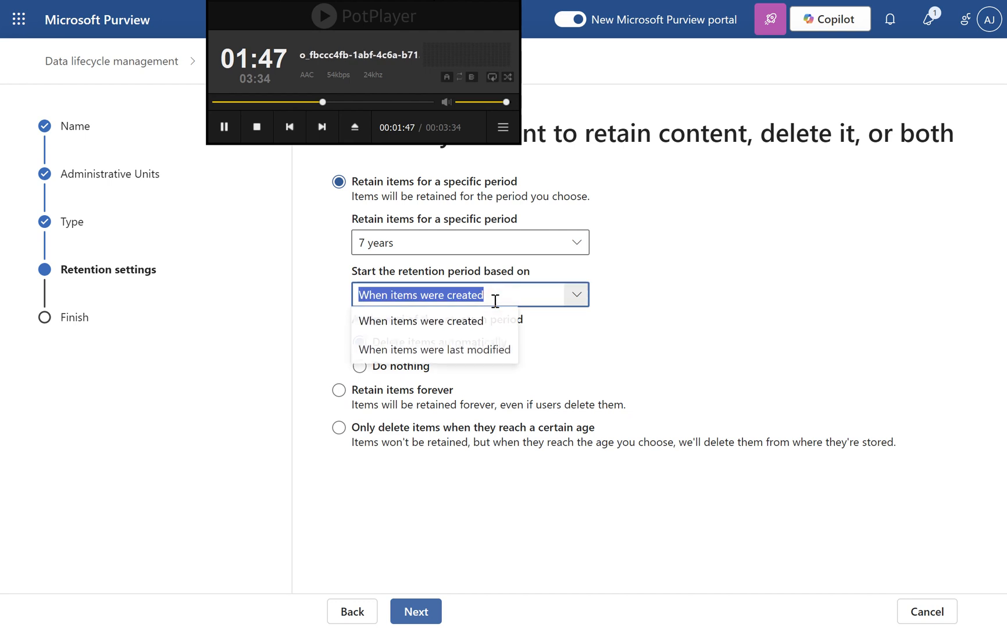
click(433, 349)
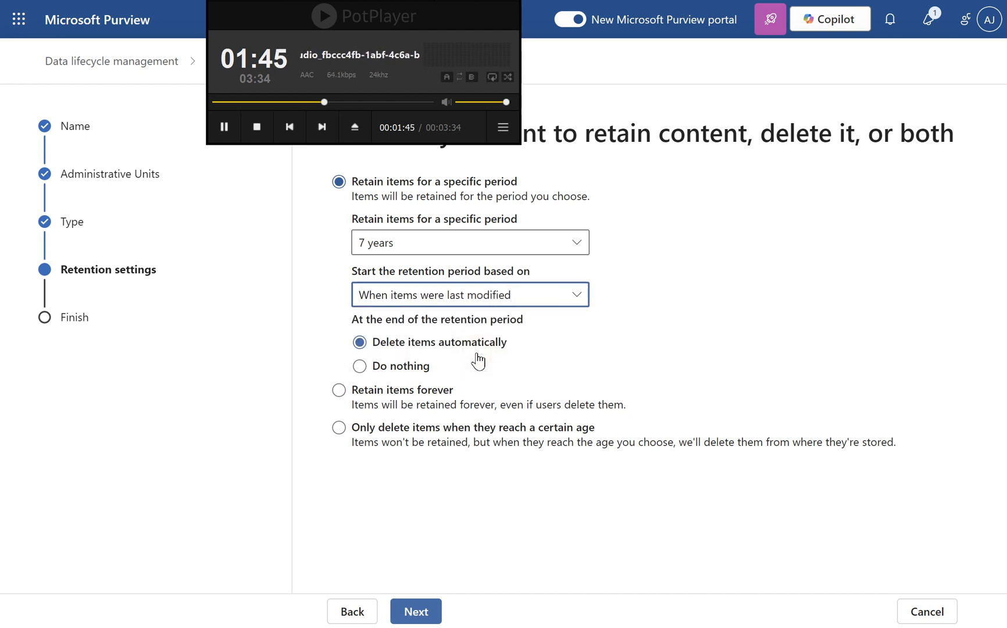
click(359, 366)
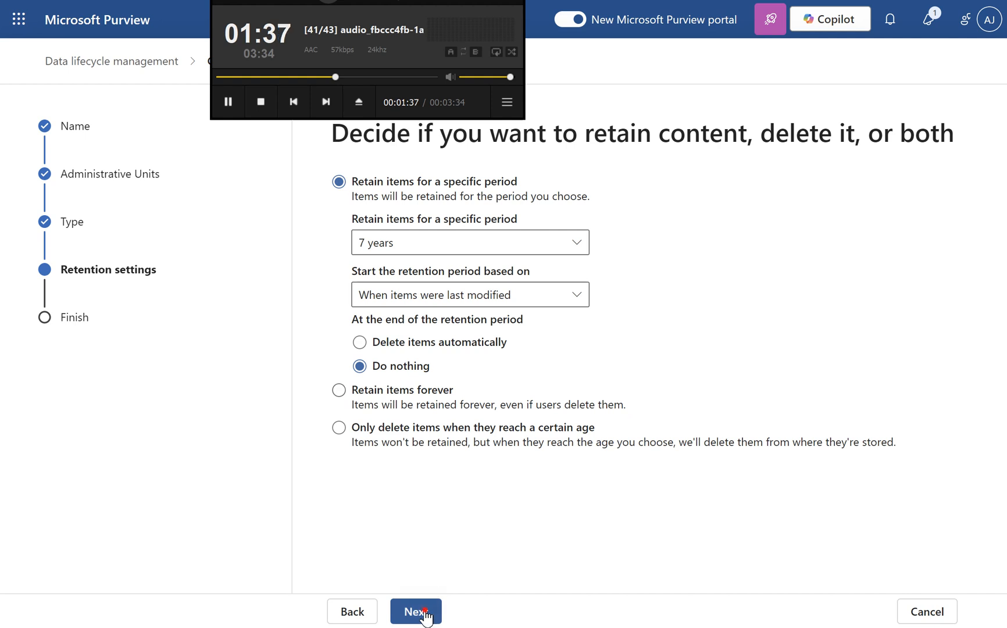
click(415, 611)
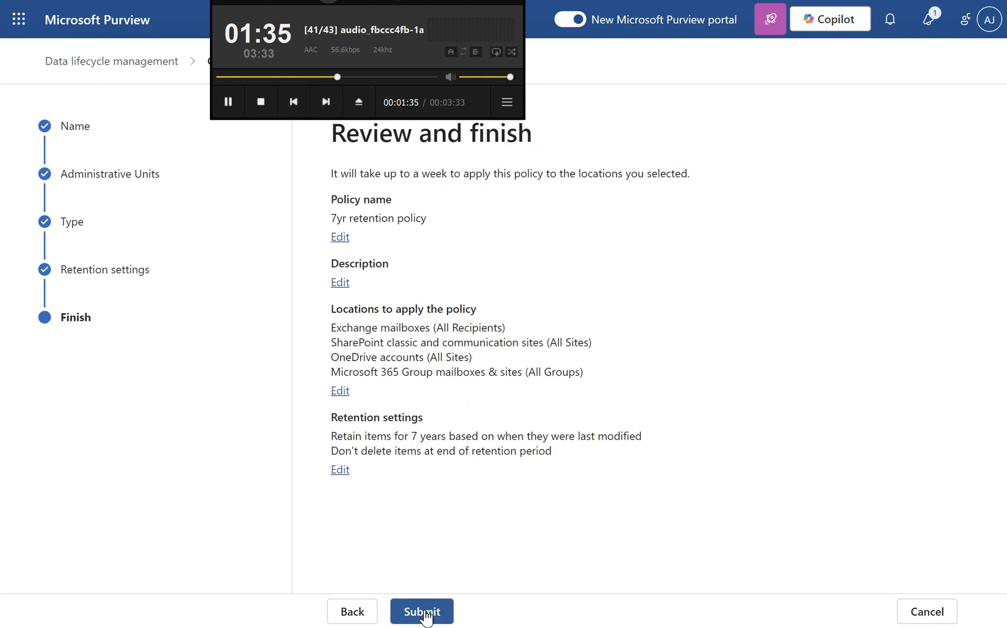
Submit the 7yr retention policy and finish once the creation confirmation appears
click(420, 610)
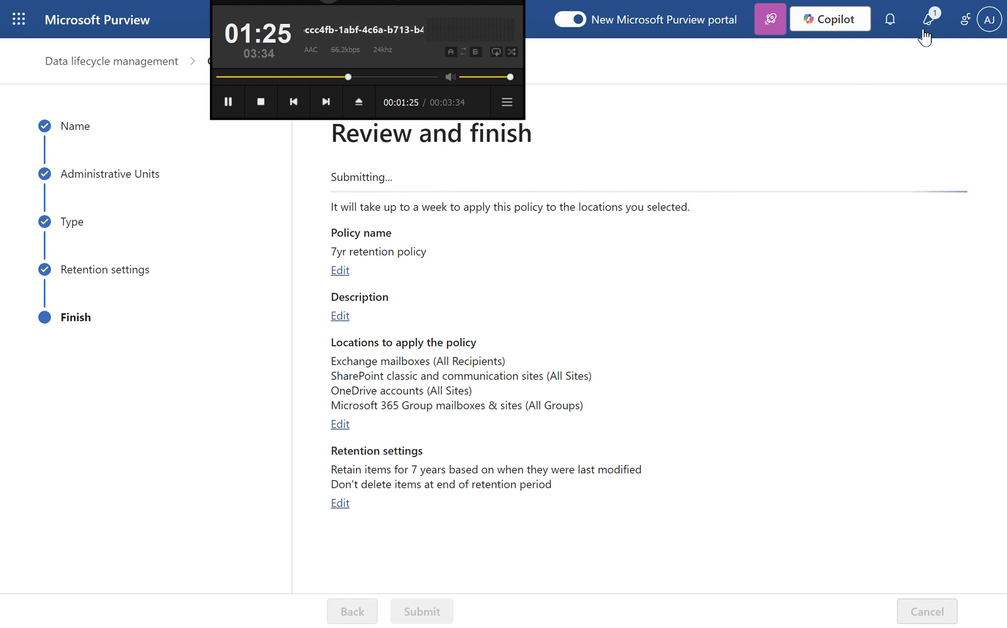
click(926, 18)
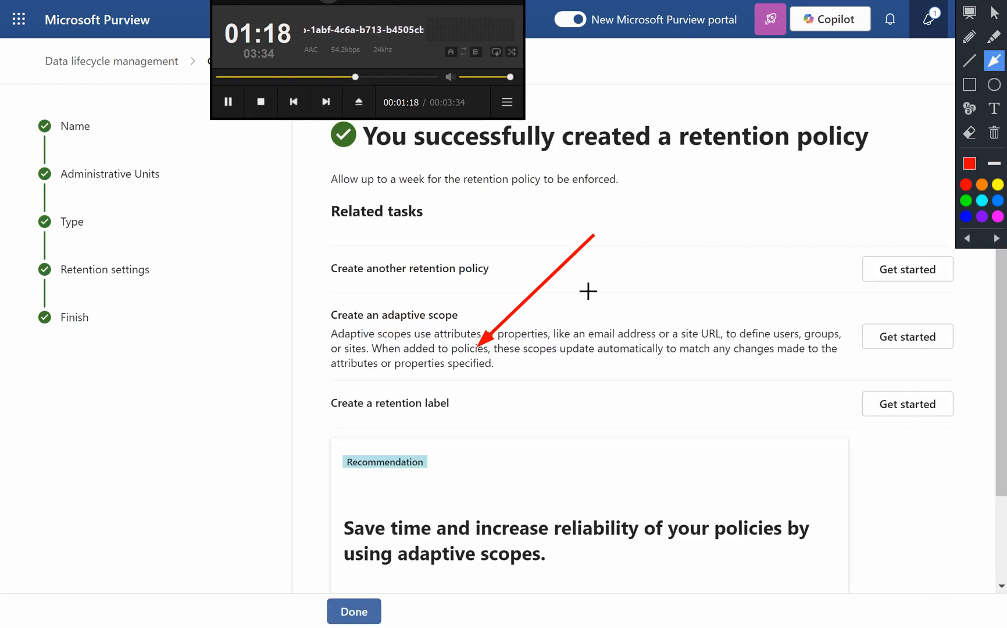
mouse_move(674, 228)
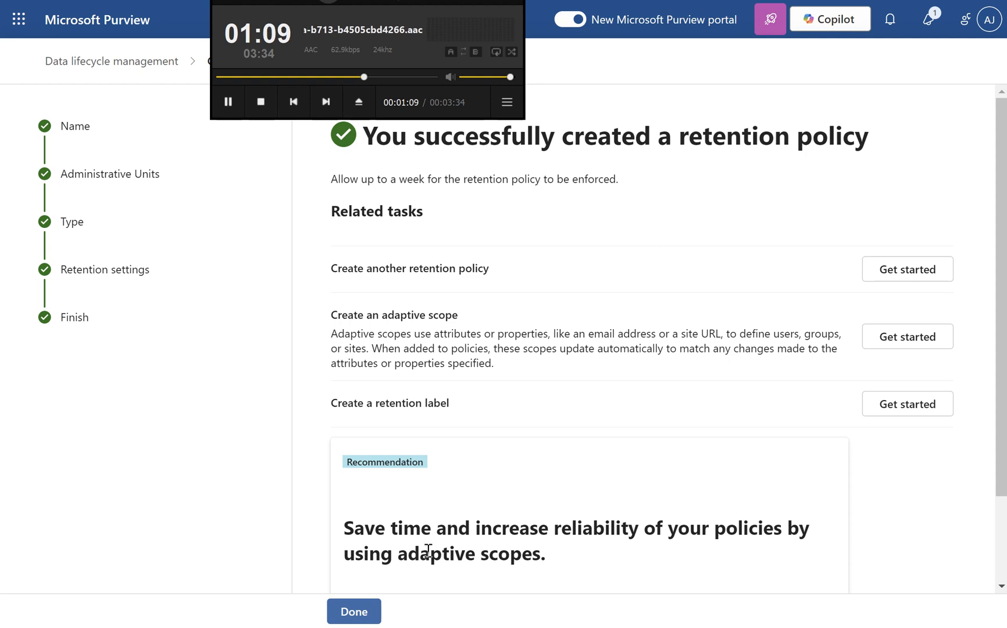
mouse_move(573, 387)
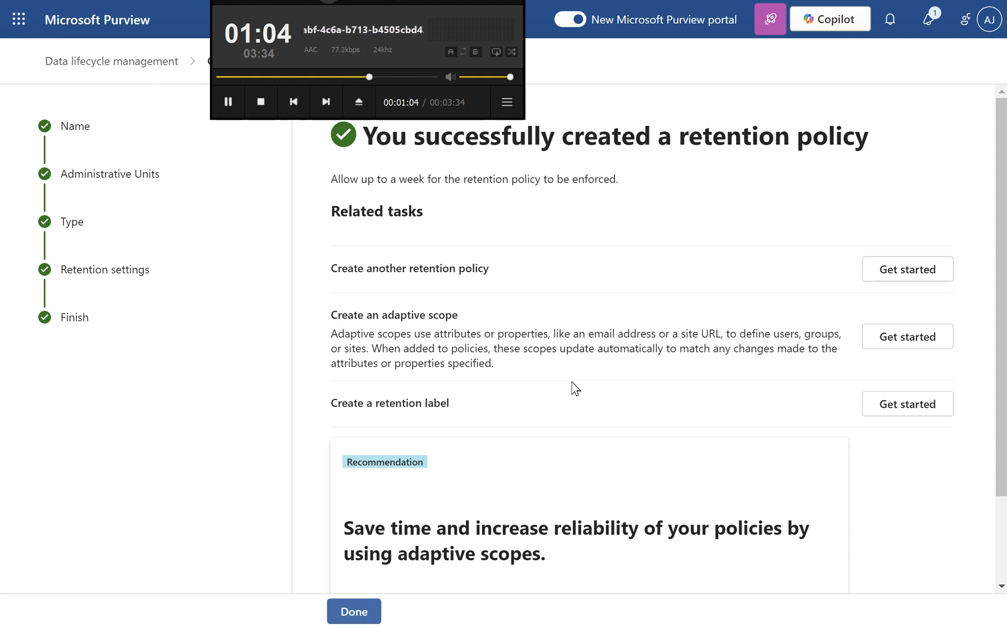
scroll(down, 3)
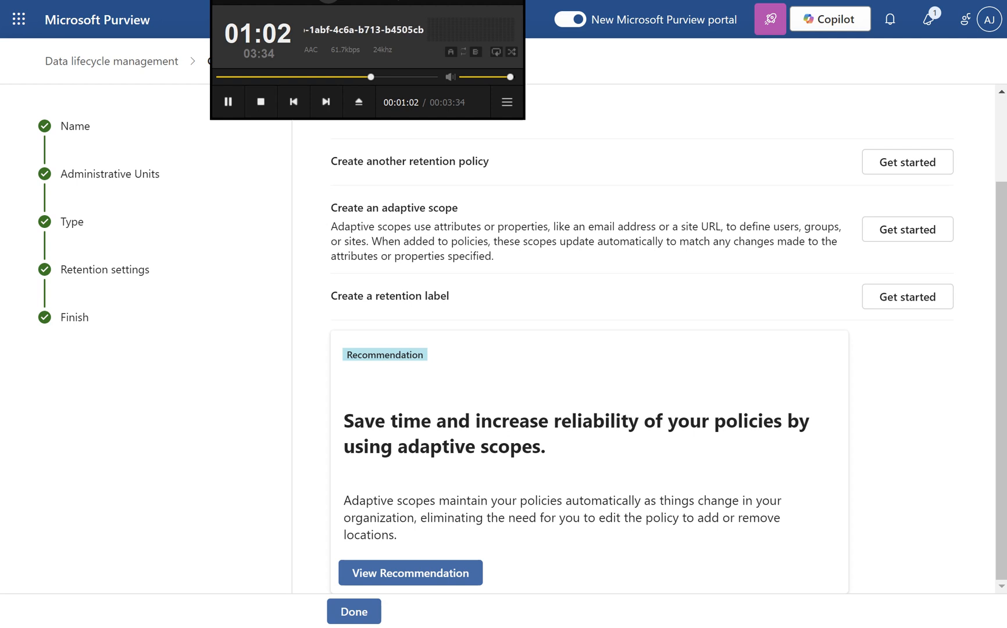
mouse_move(550, 376)
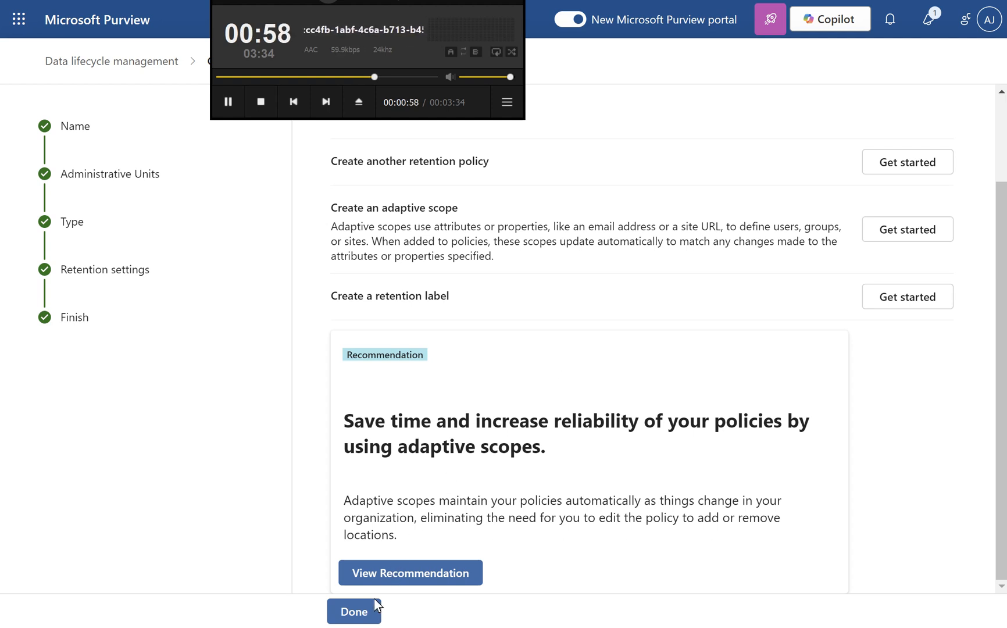
click(353, 611)
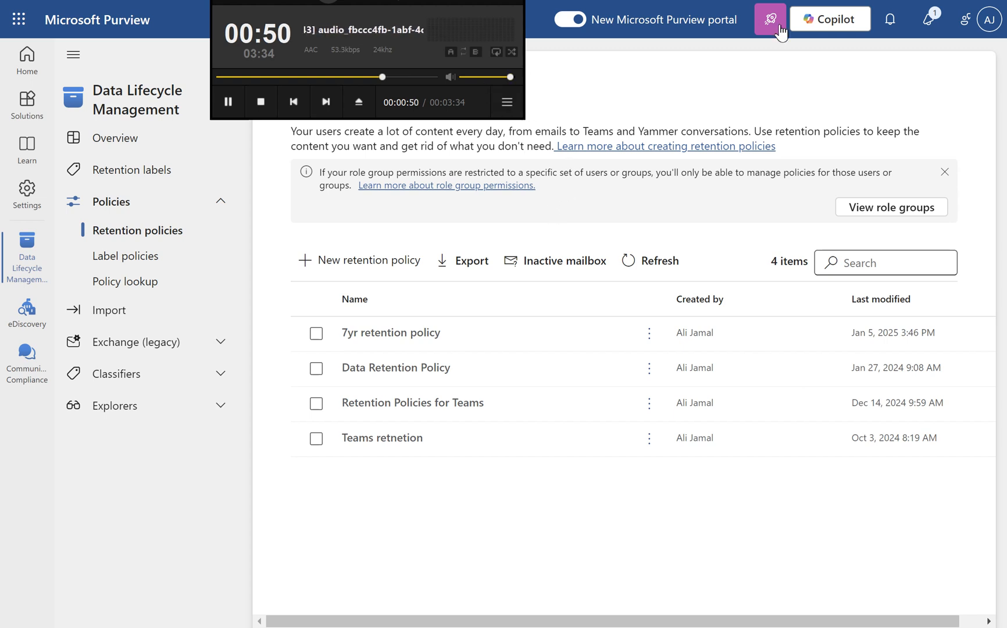
mouse_move(645, 220)
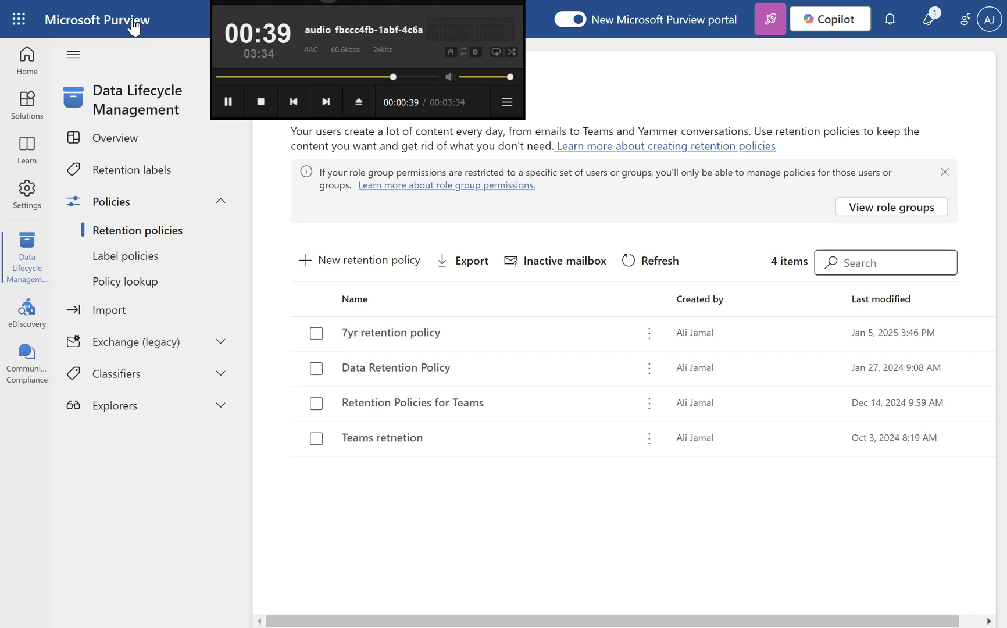
Return to the Microsoft Purview home page with the new policy listed
click(27, 60)
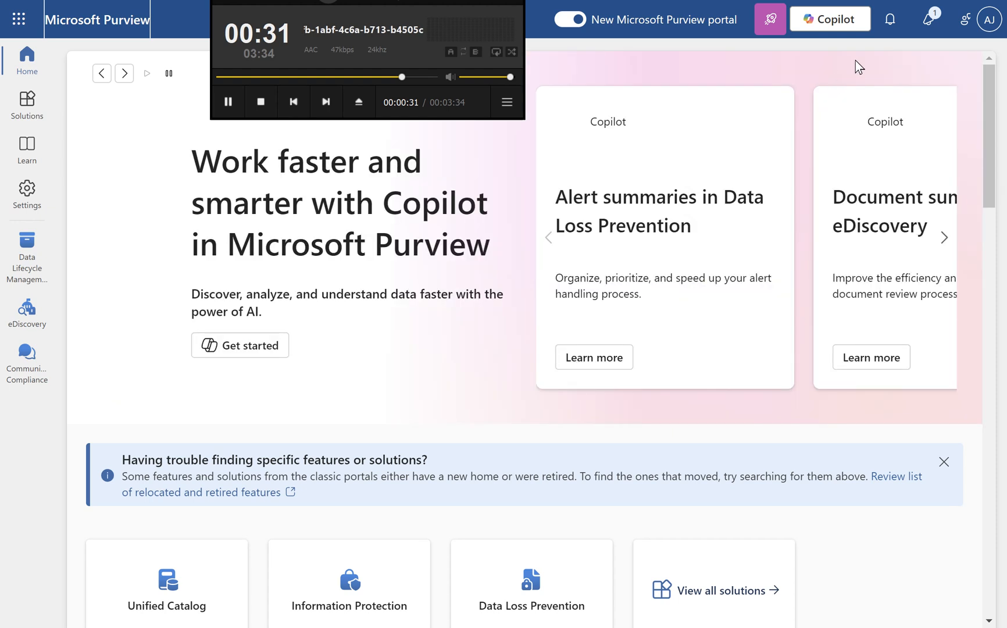
mouse_move(891, 36)
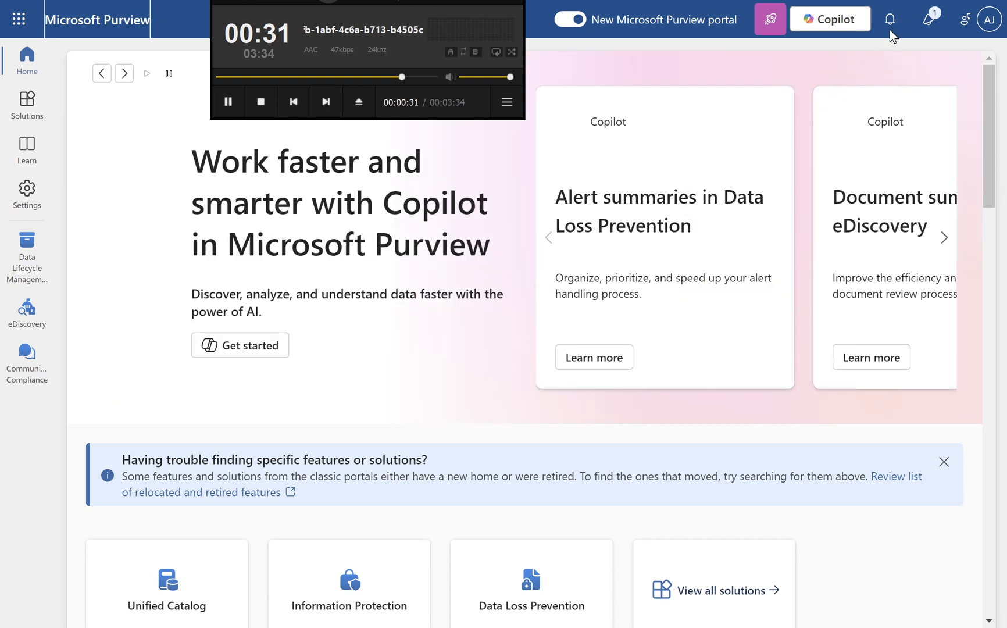